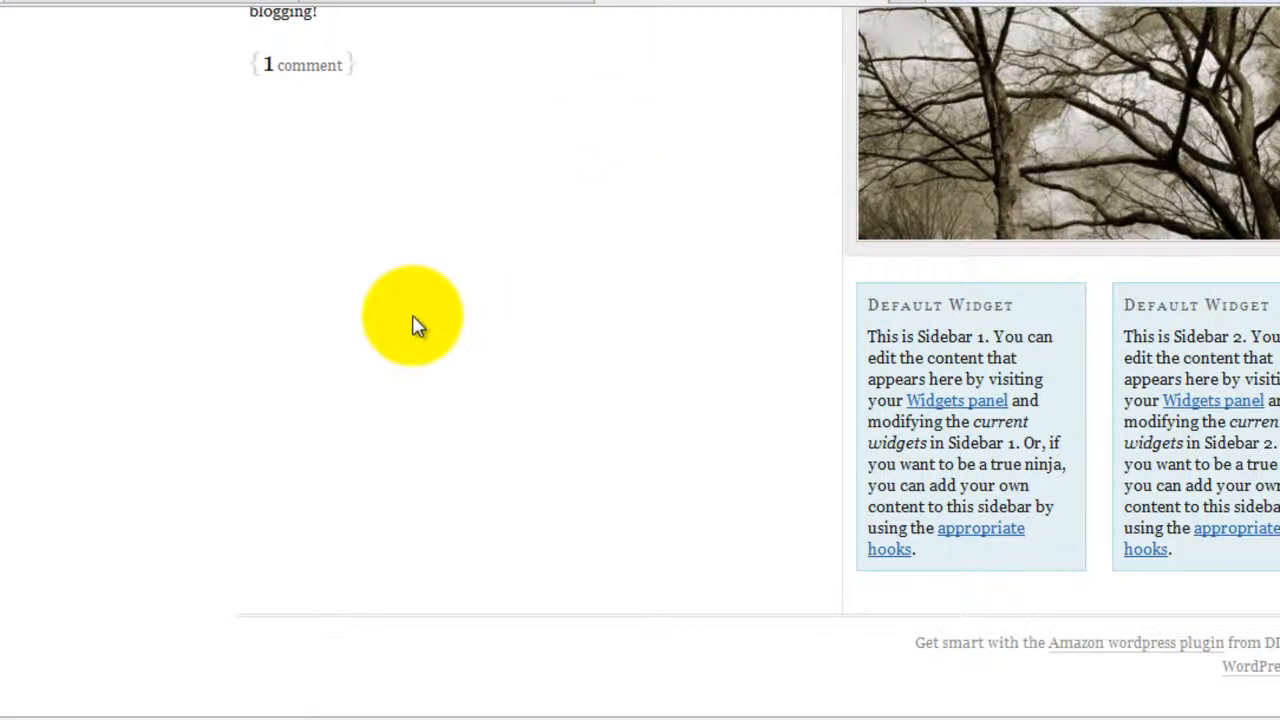
Step: Load custom_functions.php in the Thesis Custom File Editor from the Dashboard
scroll("up", 3)
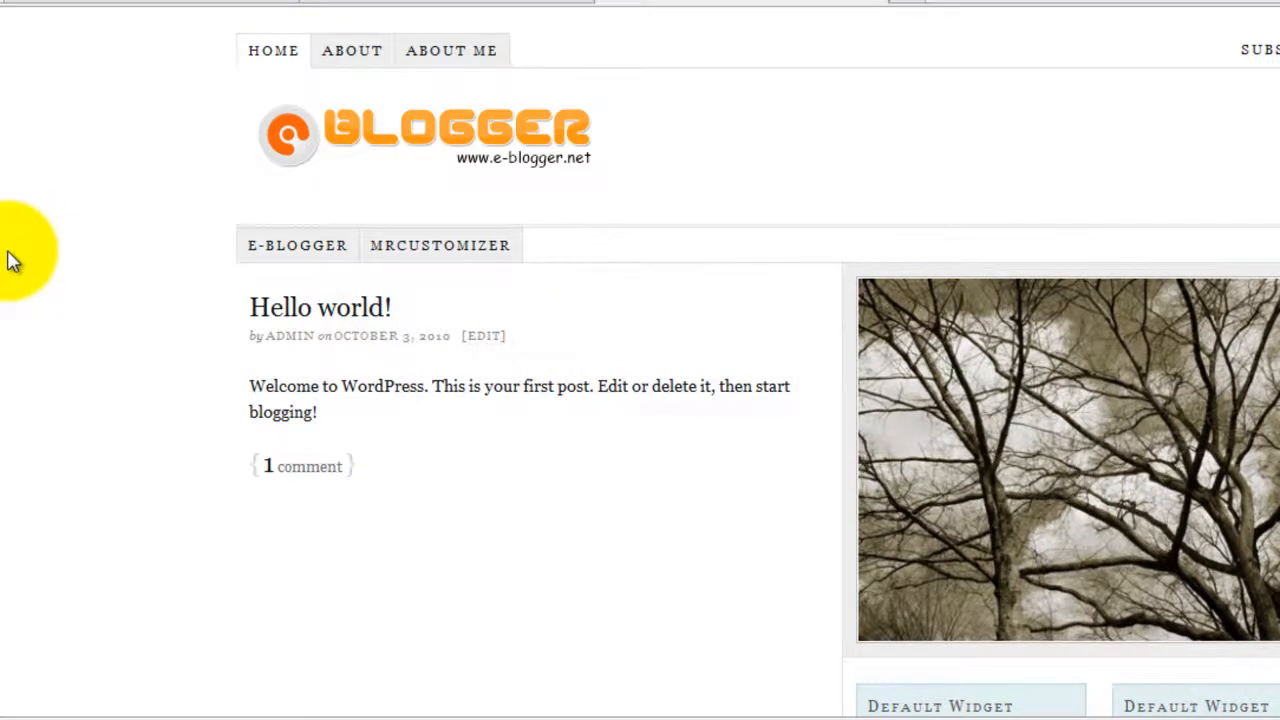
scroll("down", 3)
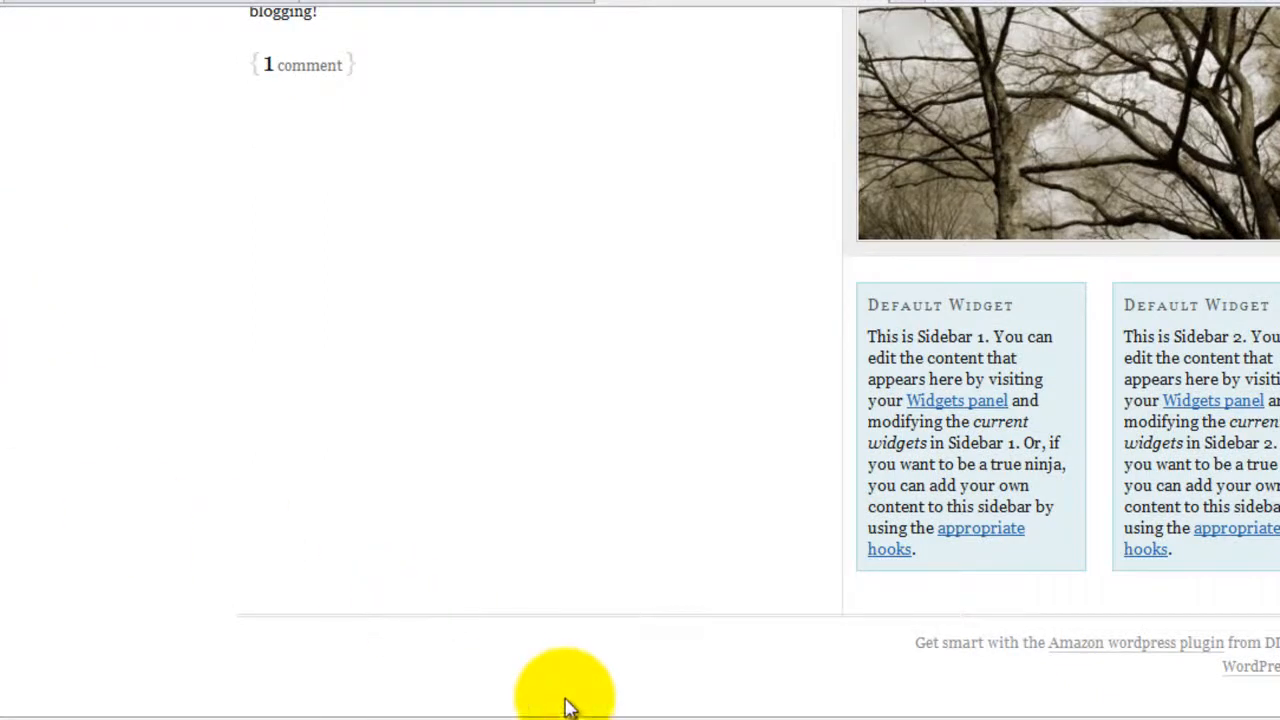
mouse_move(1180, 642)
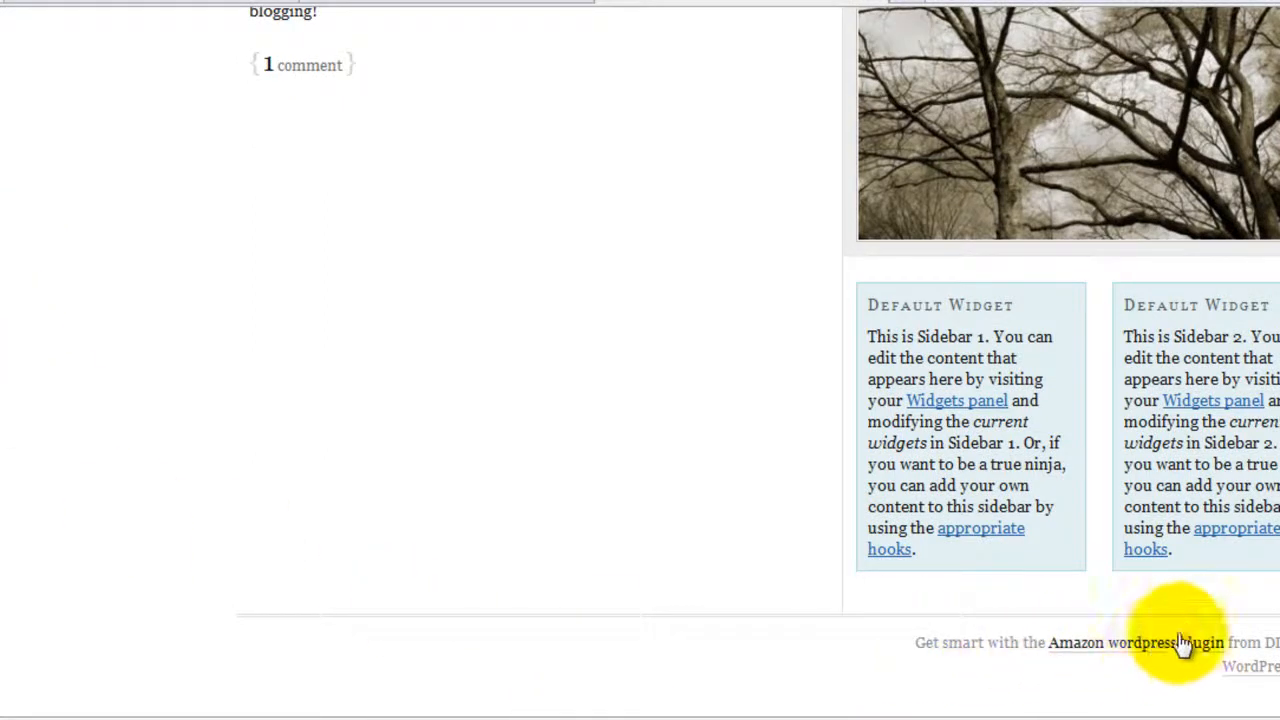
mouse_move(1148, 656)
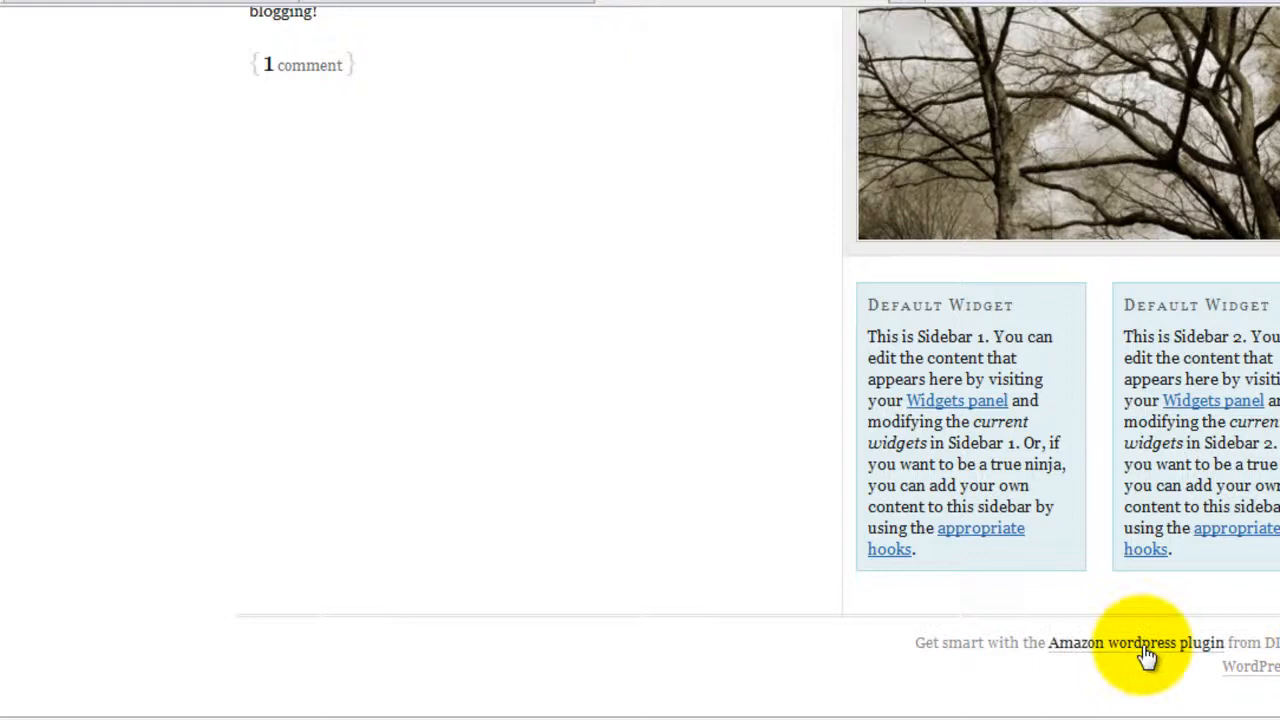
mouse_move(1098, 662)
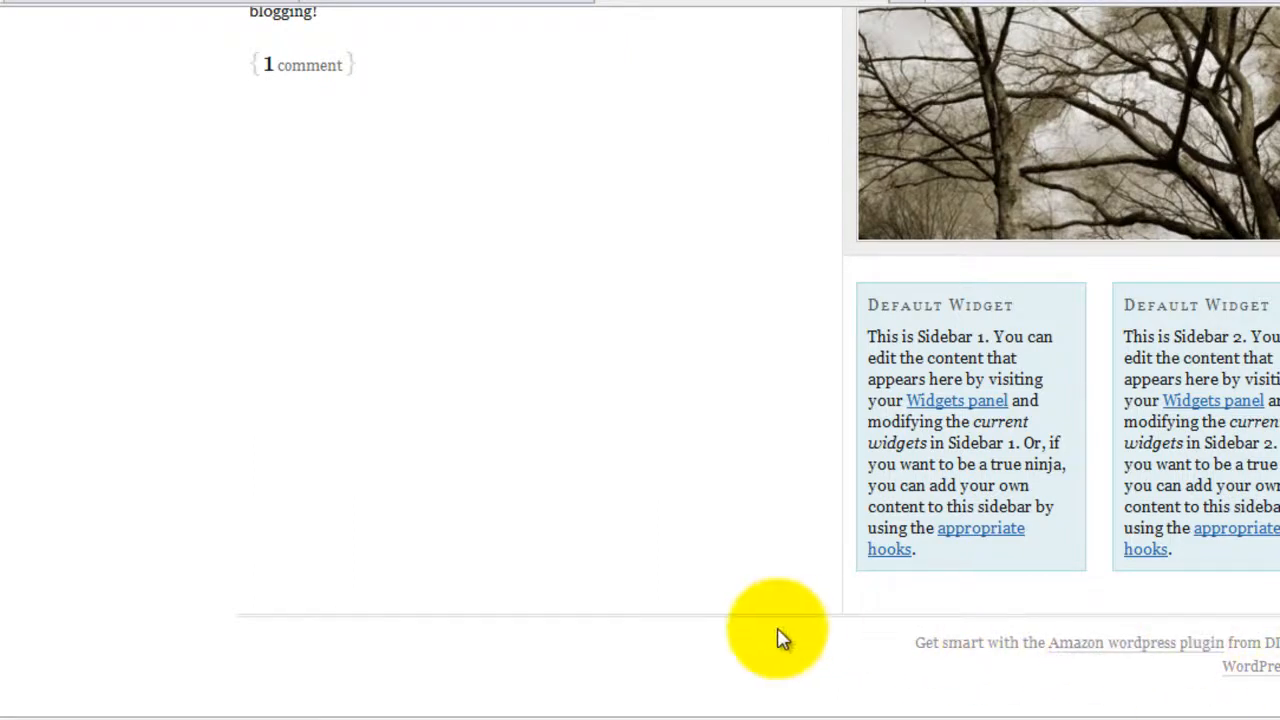
scroll("up", 3)
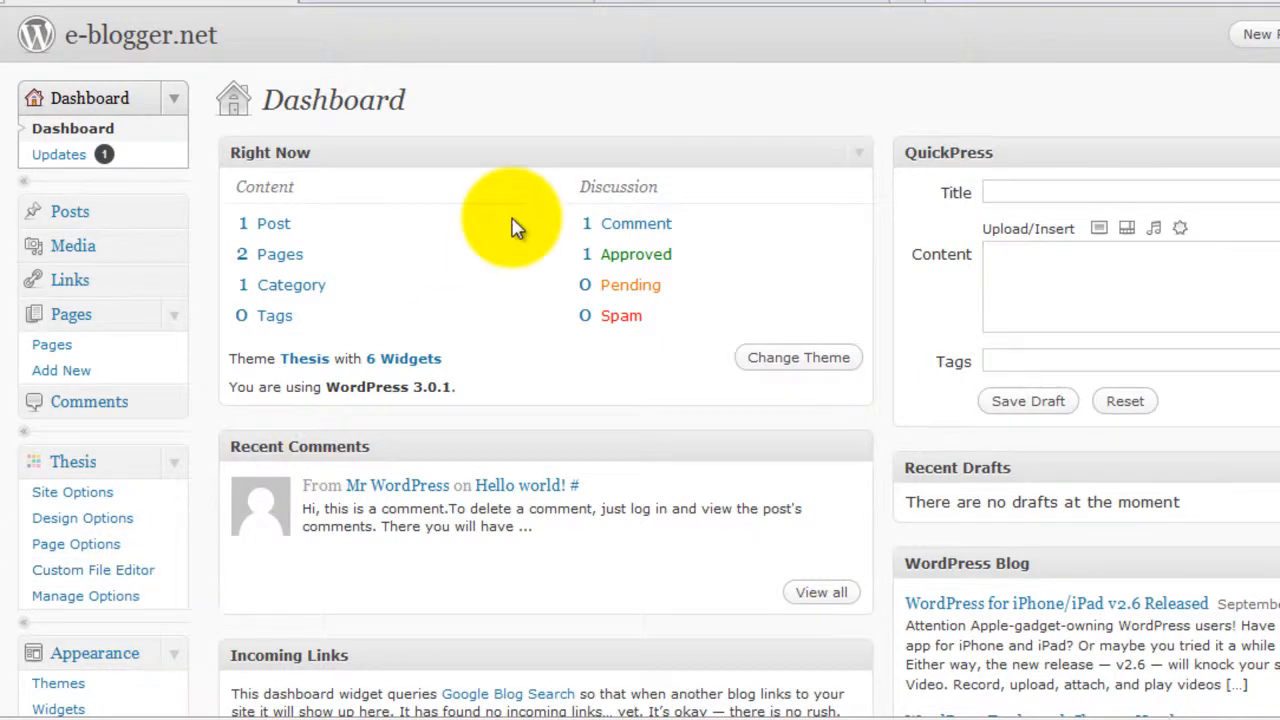
mouse_move(484, 196)
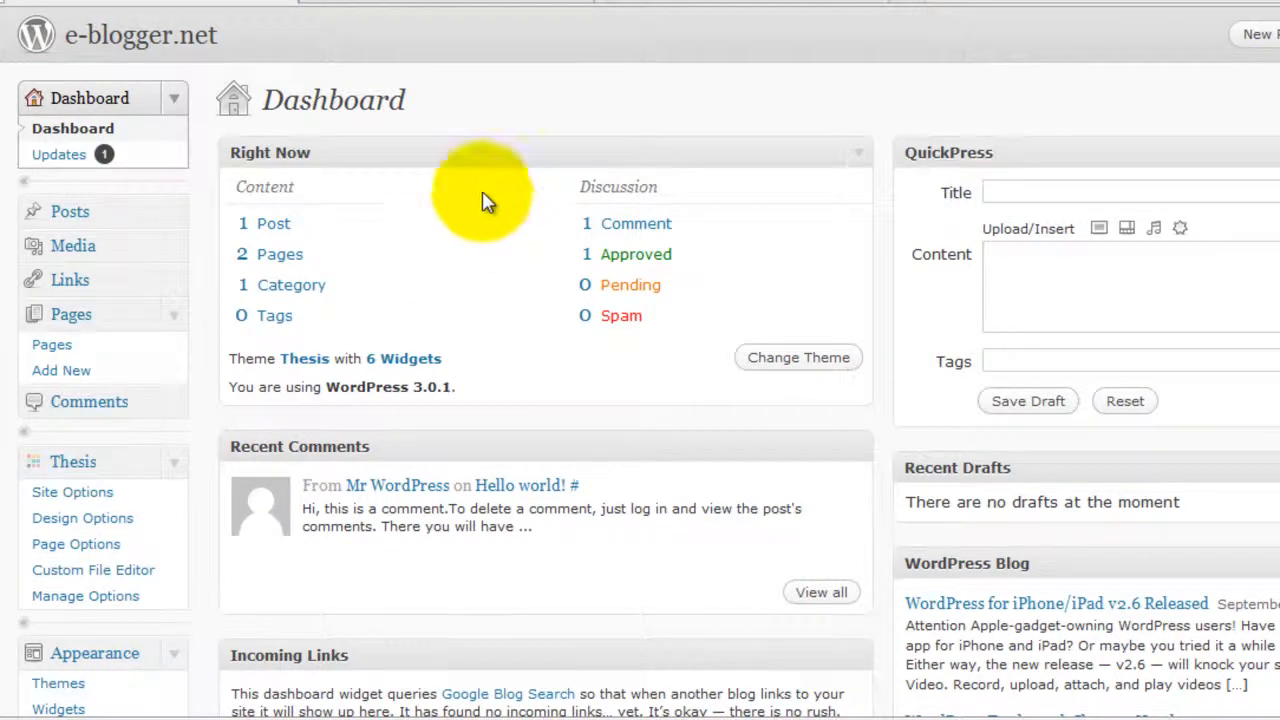
left_click(92, 568)
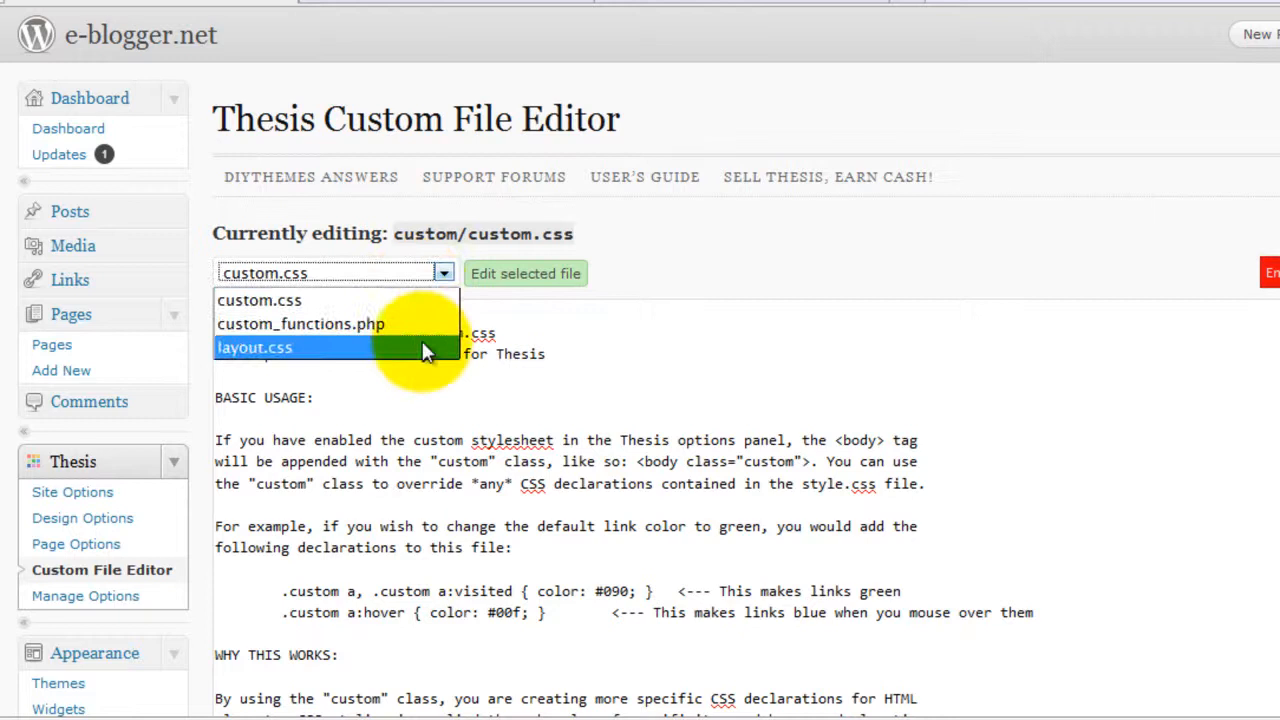
left_click(300, 324)
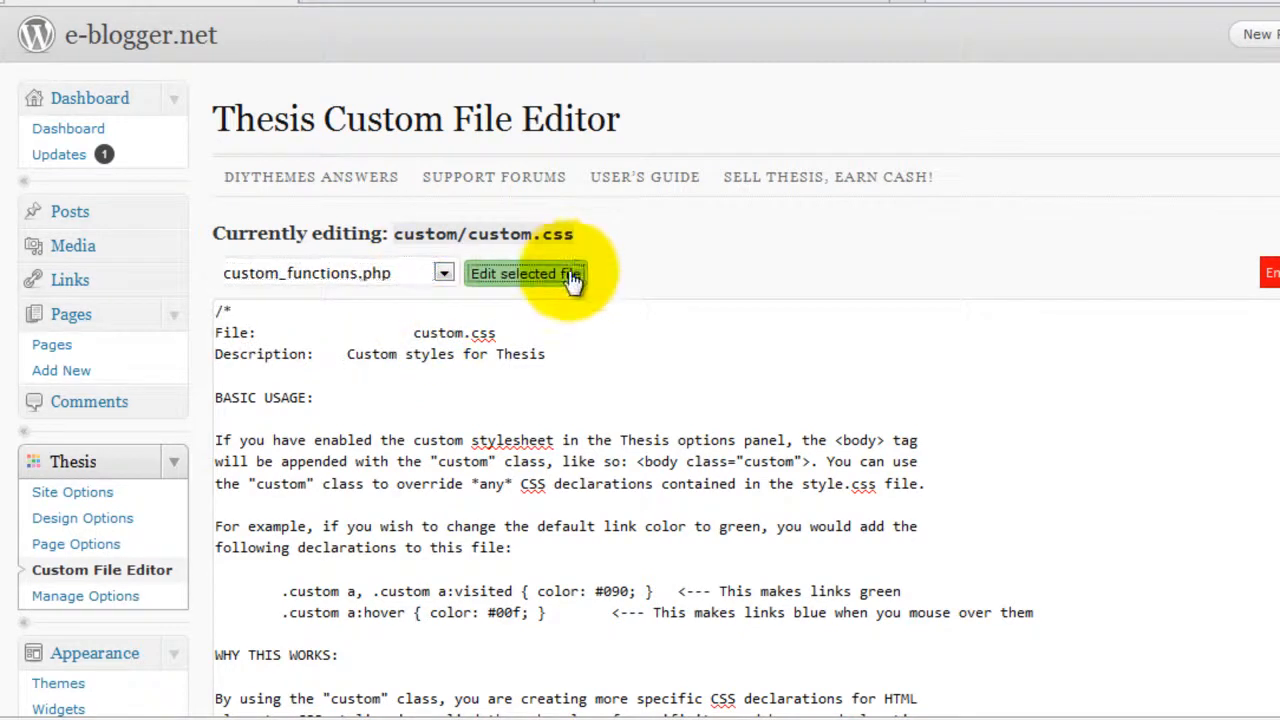
mouse_move(424, 336)
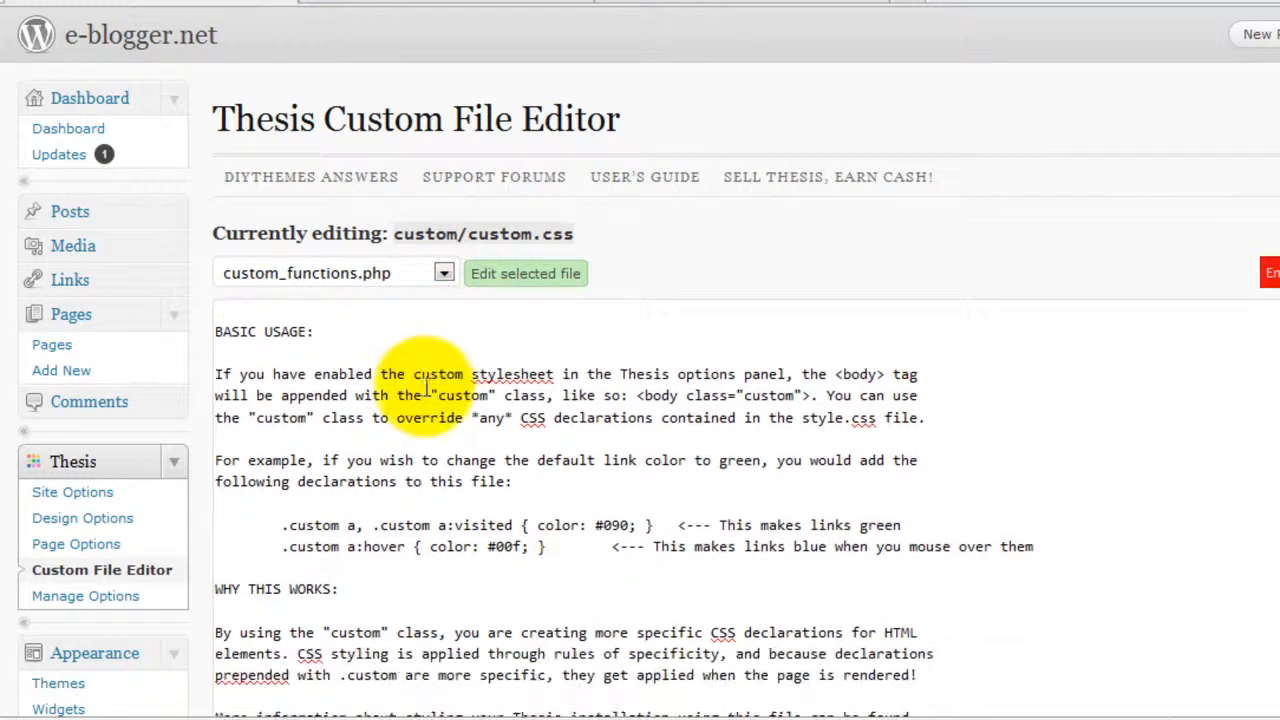
scroll("down", 3)
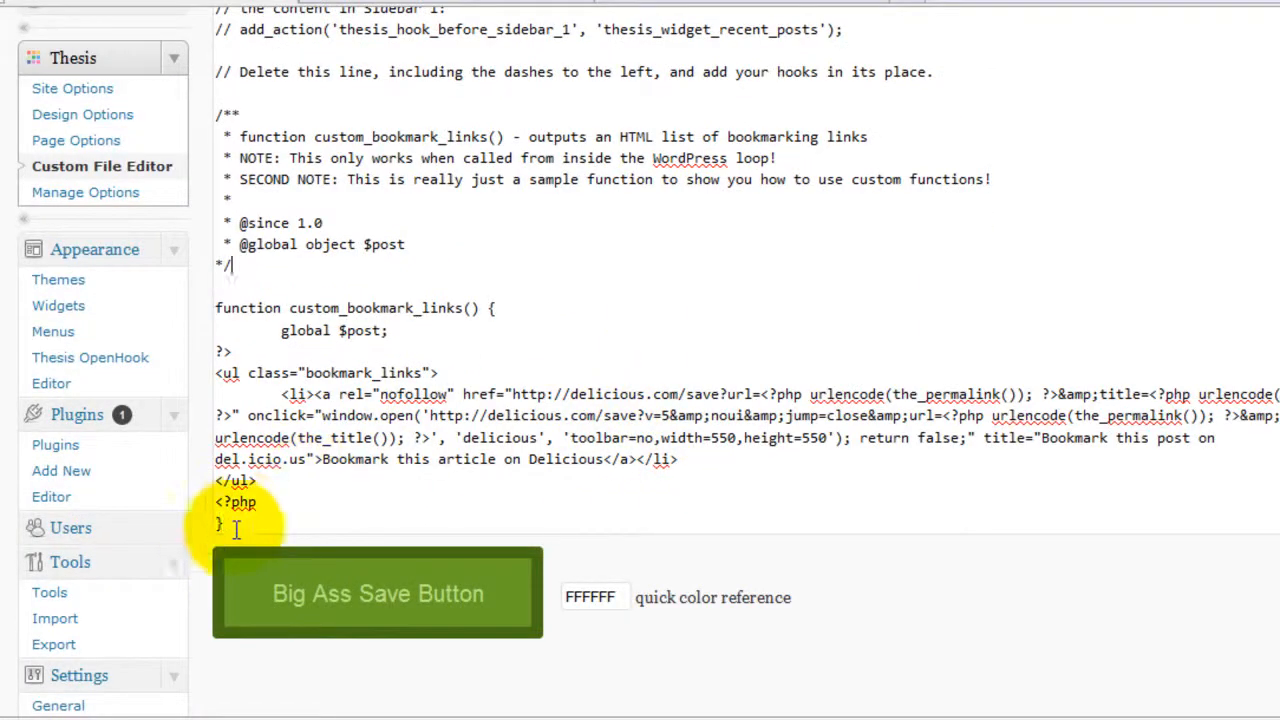
mouse_move(376, 328)
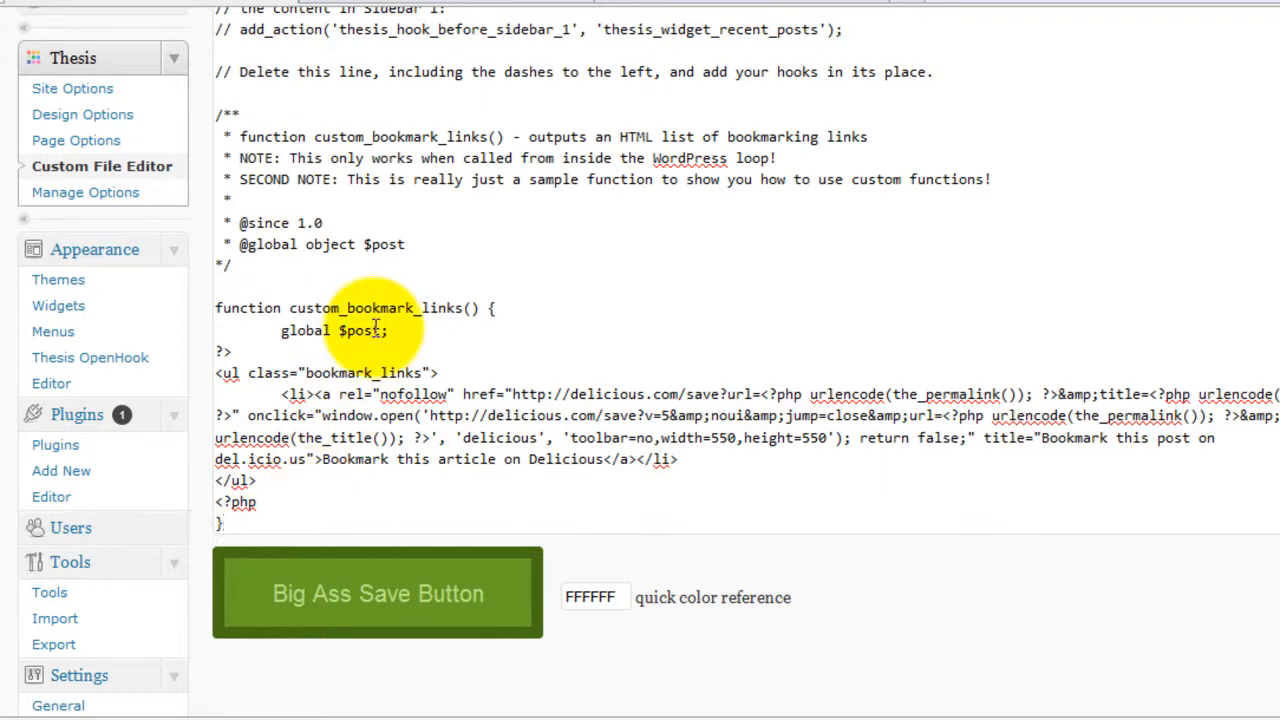
mouse_move(276, 550)
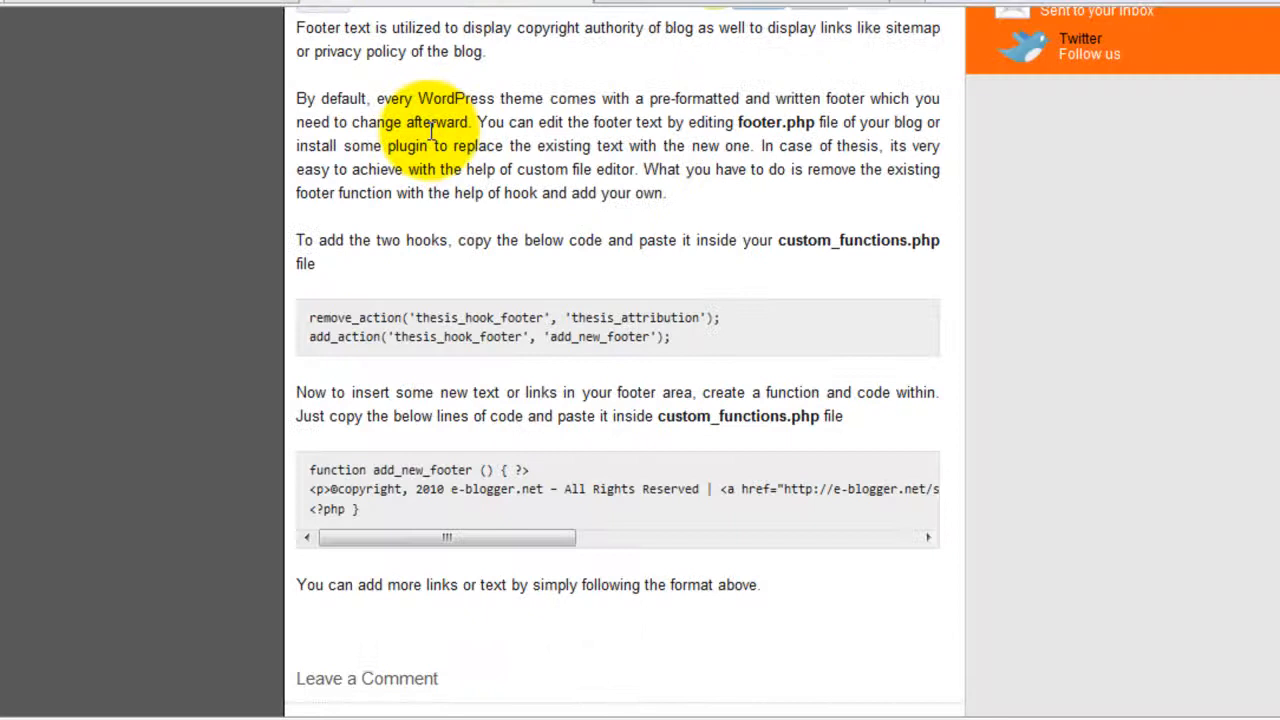
mouse_move(680, 344)
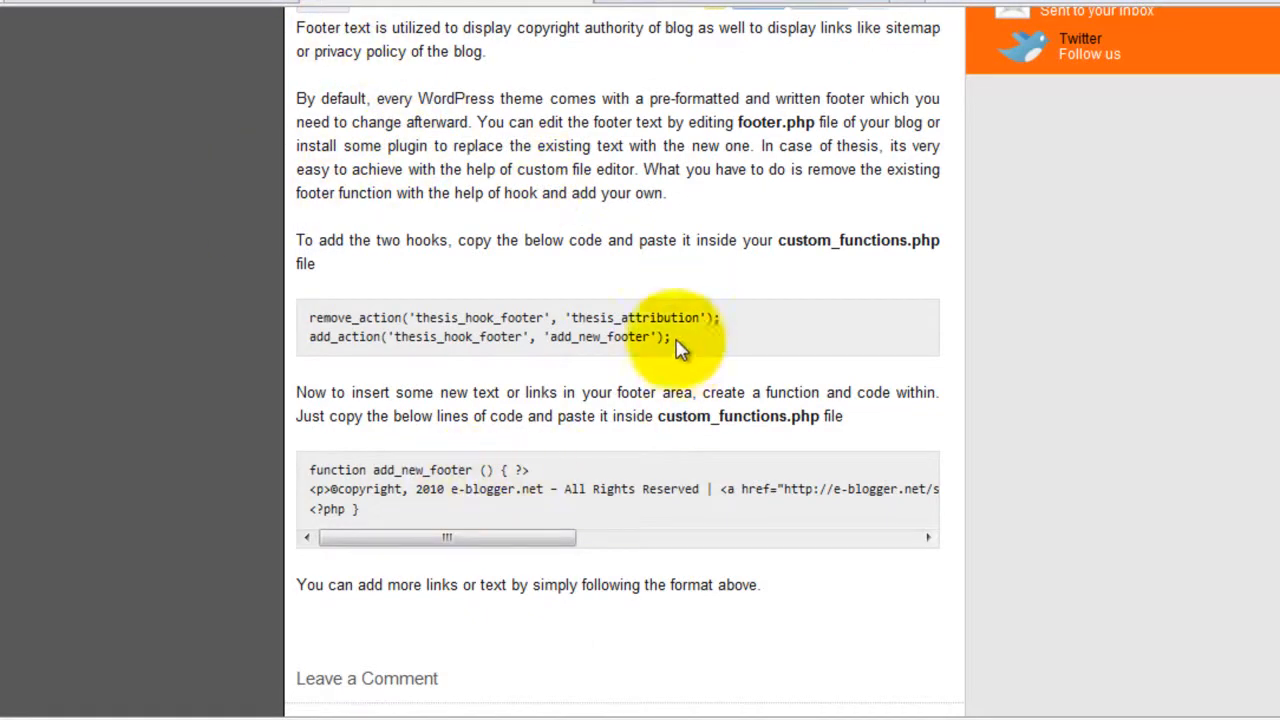
Step: Select the remove_action and add_action footer hook lines in the tutorial's code sample
left_click_drag(680, 336, 310, 318)
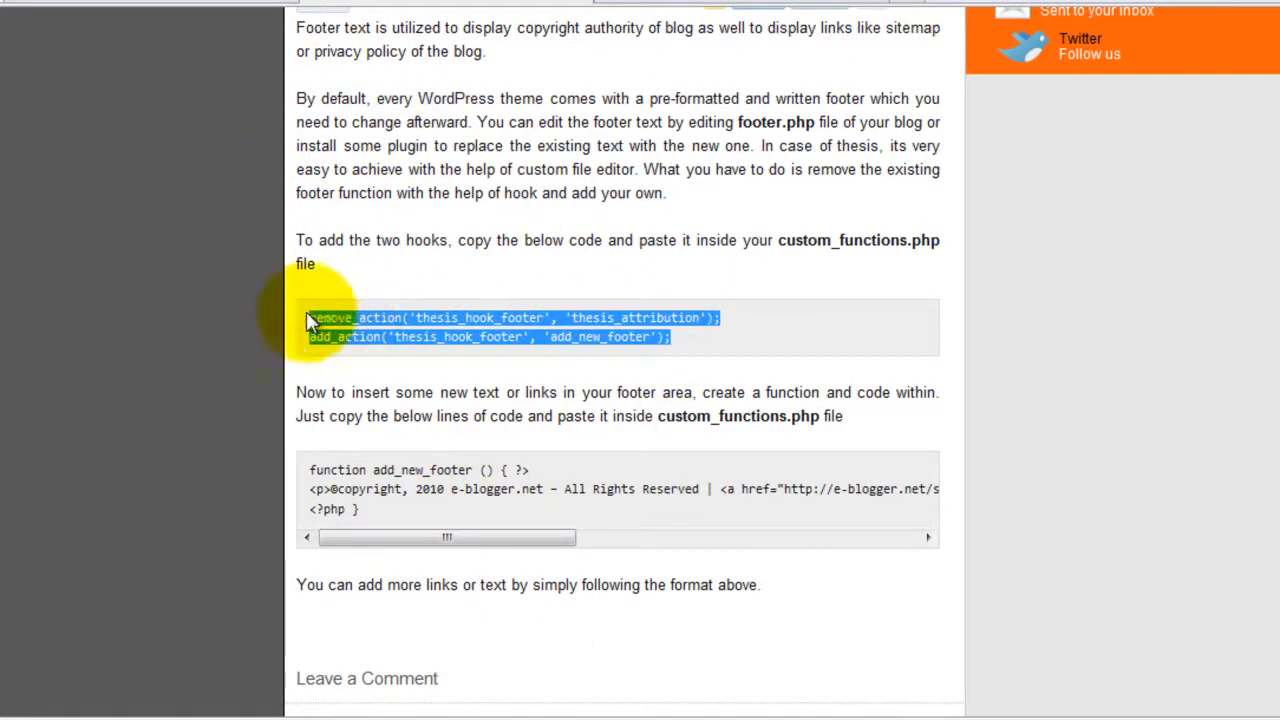
mouse_move(200, 30)
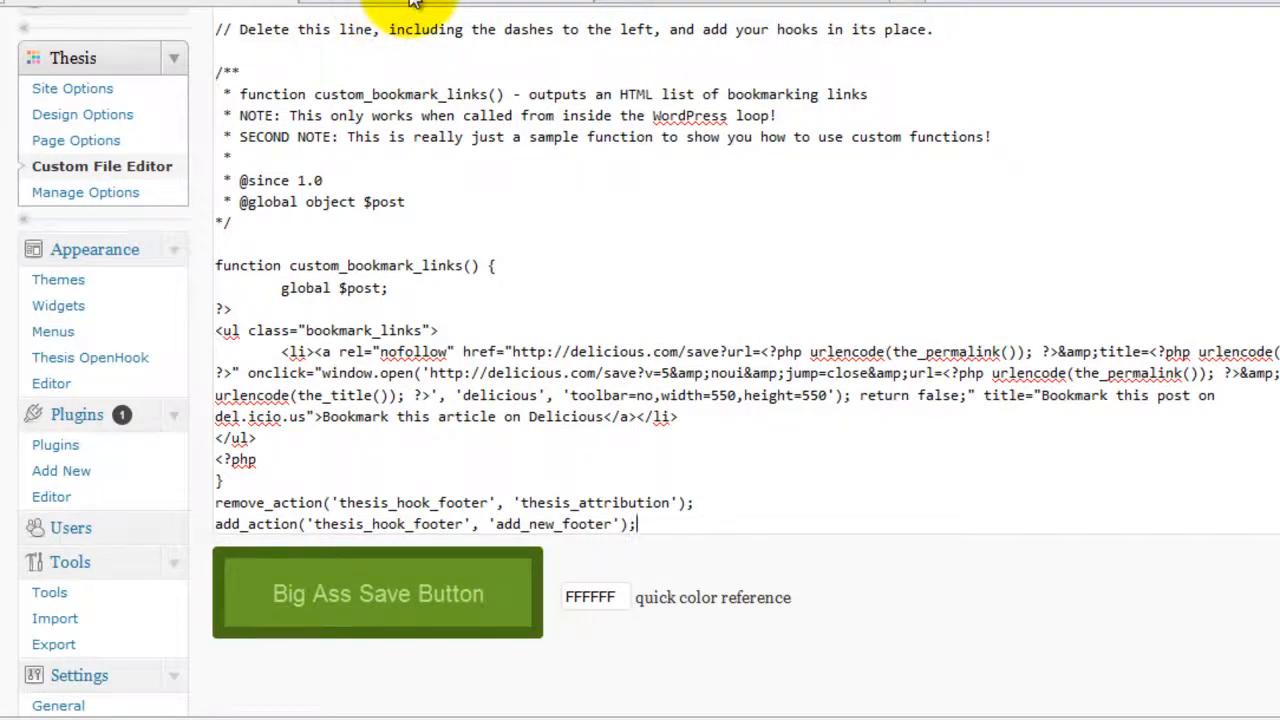
Step: Append the footer hooks and add_new_footer function to custom_functions.php and save with the Big Ass Save Button
scroll("up", 3)
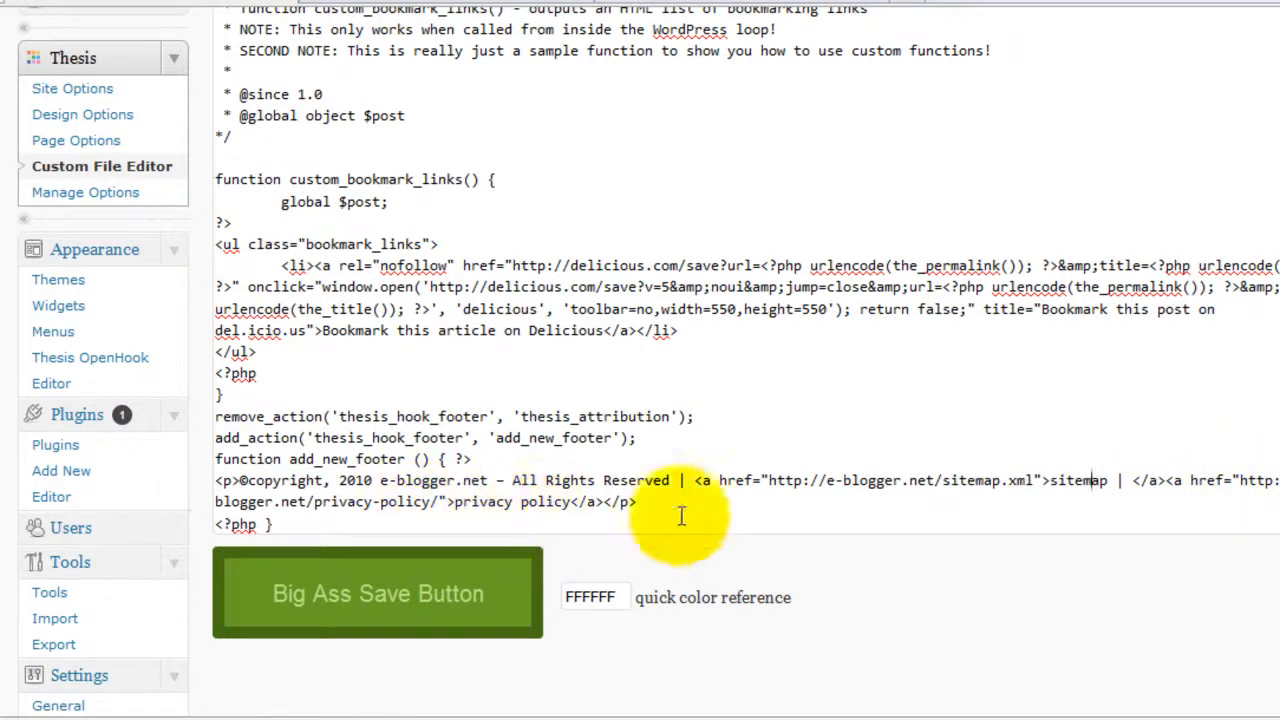
mouse_move(548, 516)
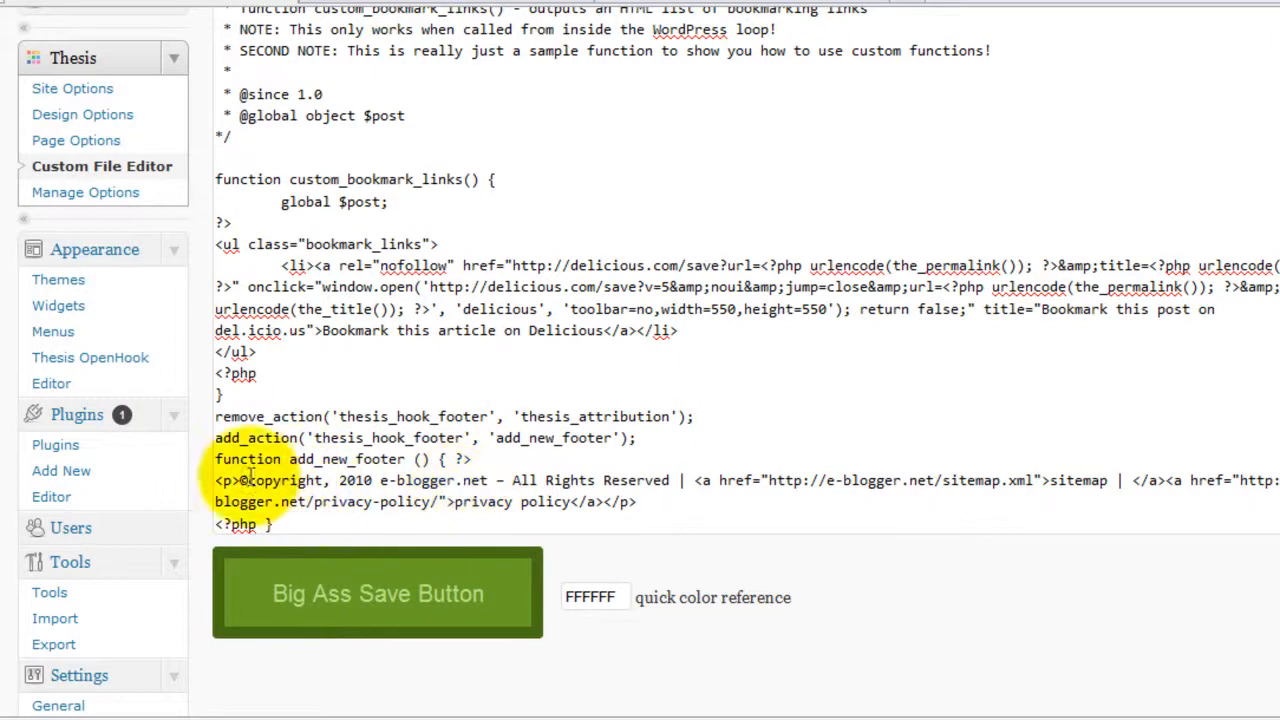
mouse_move(684, 480)
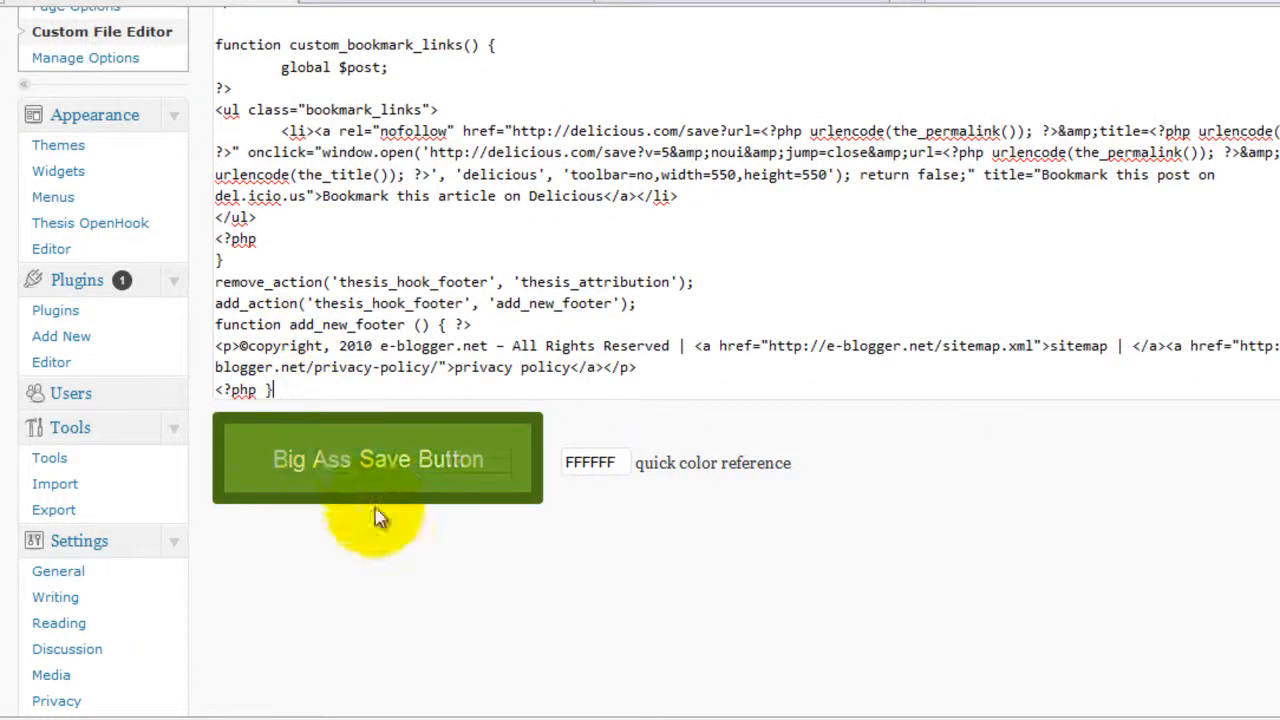
scroll("up", 3)
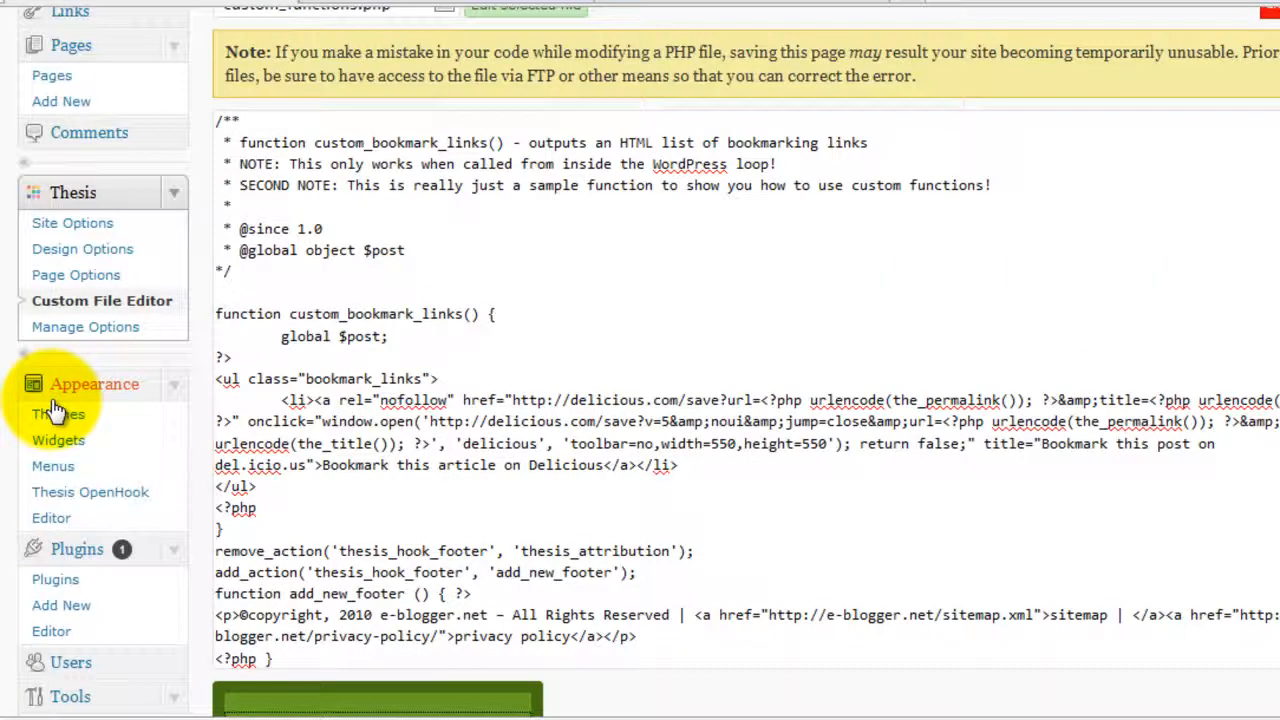
scroll("up", 3)
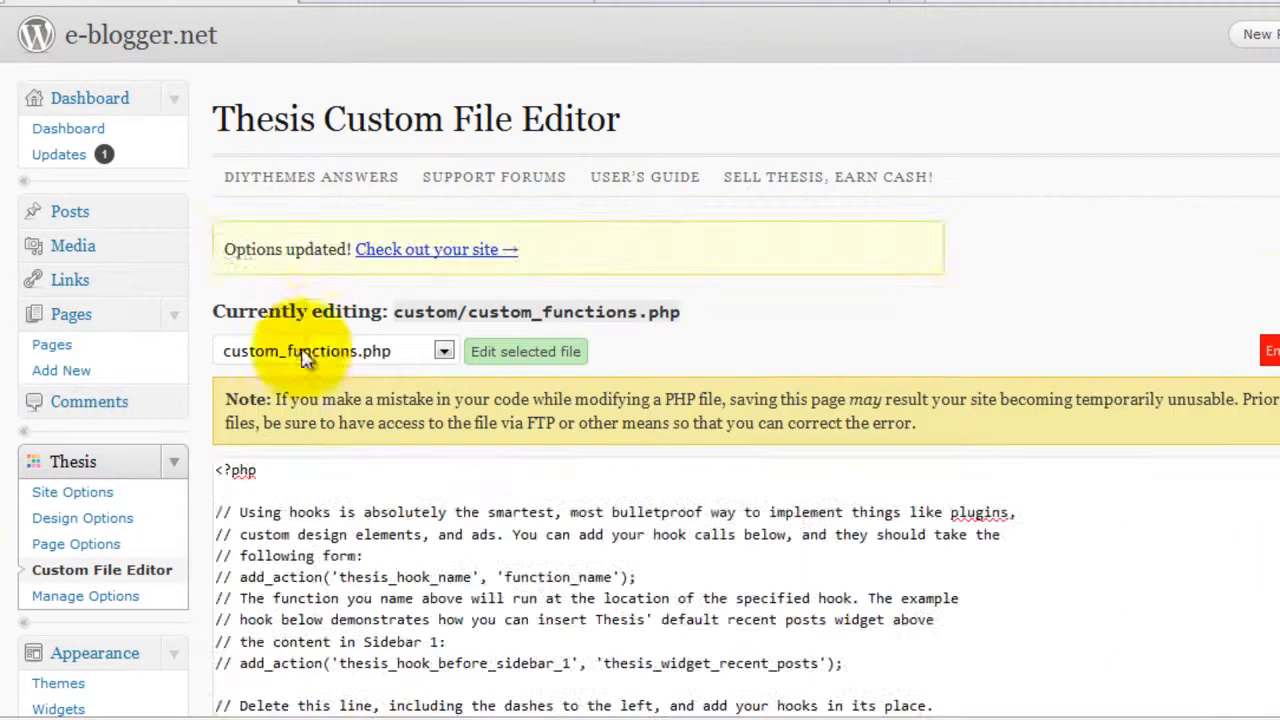
mouse_move(684, 38)
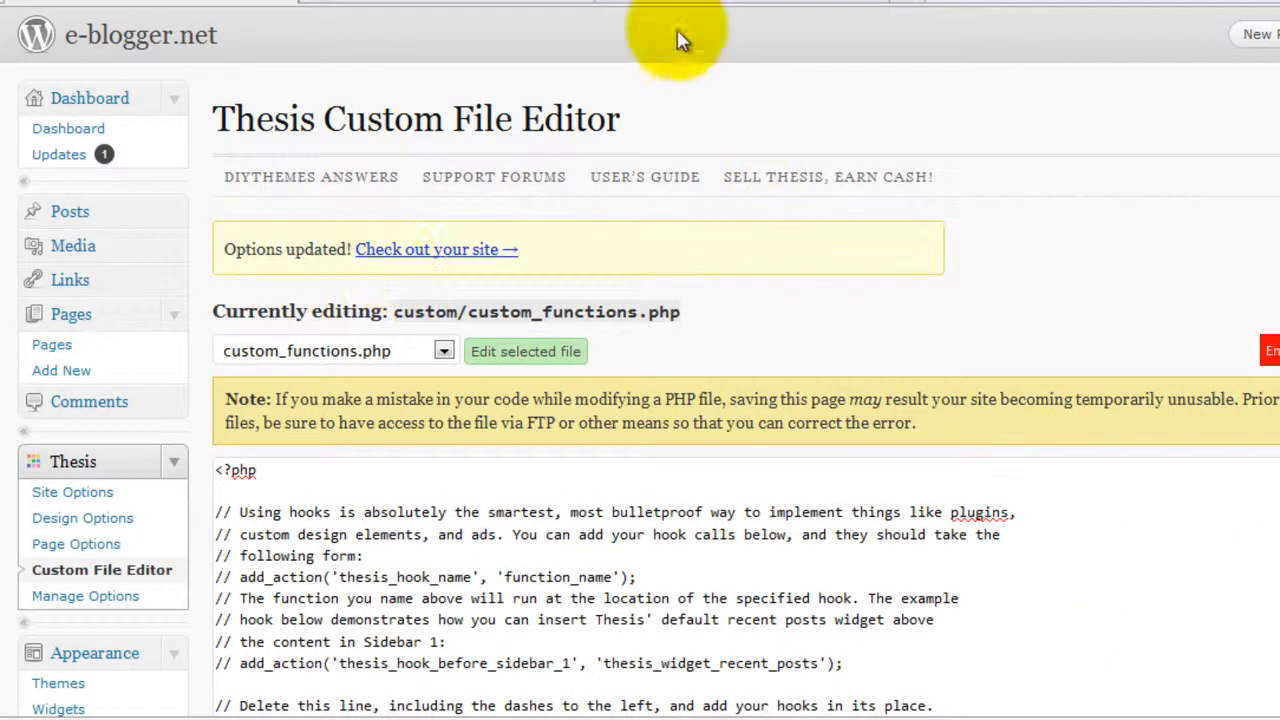
Step: Check the live site's footer for the new copyright line with sitemap and privacy policy links
left_click(436, 248)
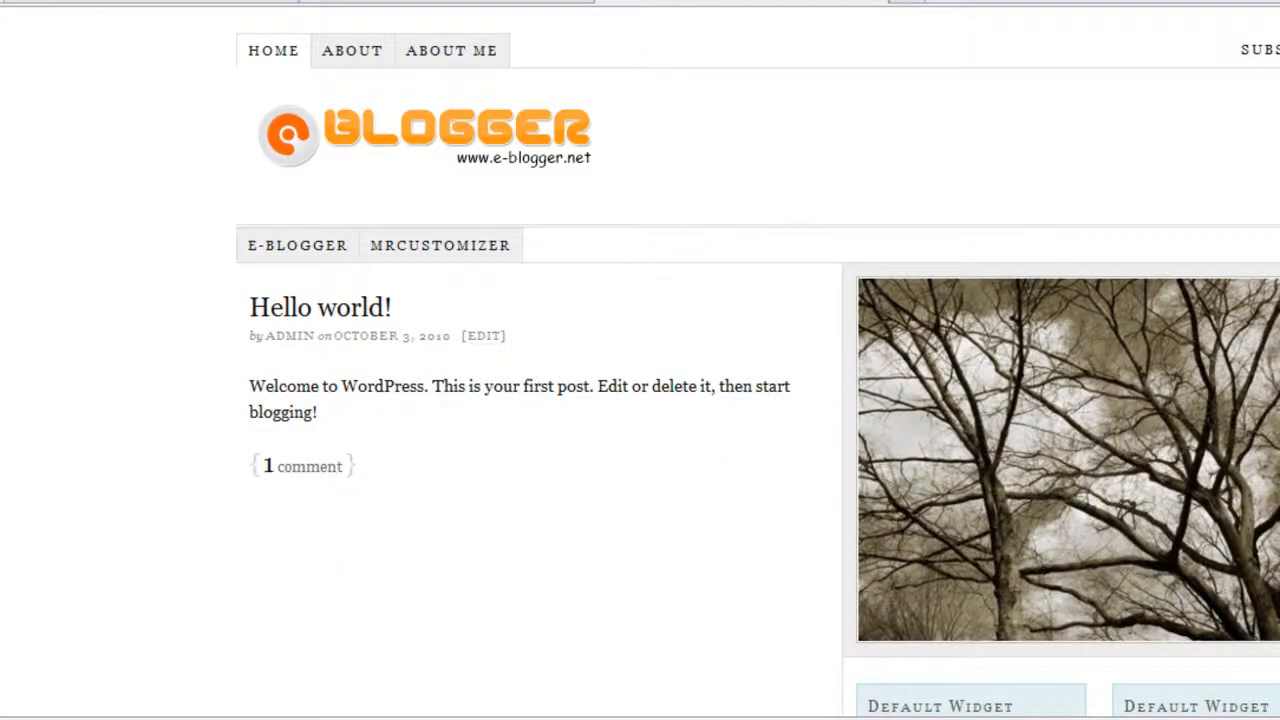
mouse_move(50, 248)
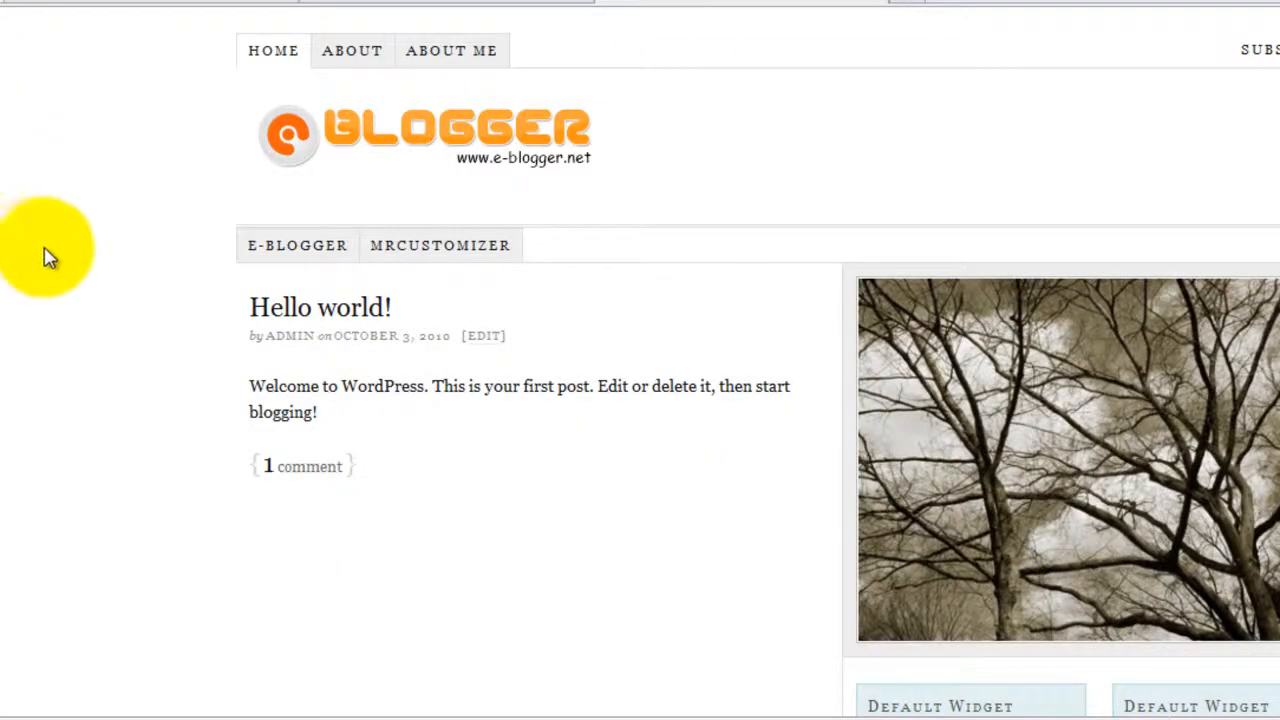
mouse_move(84, 270)
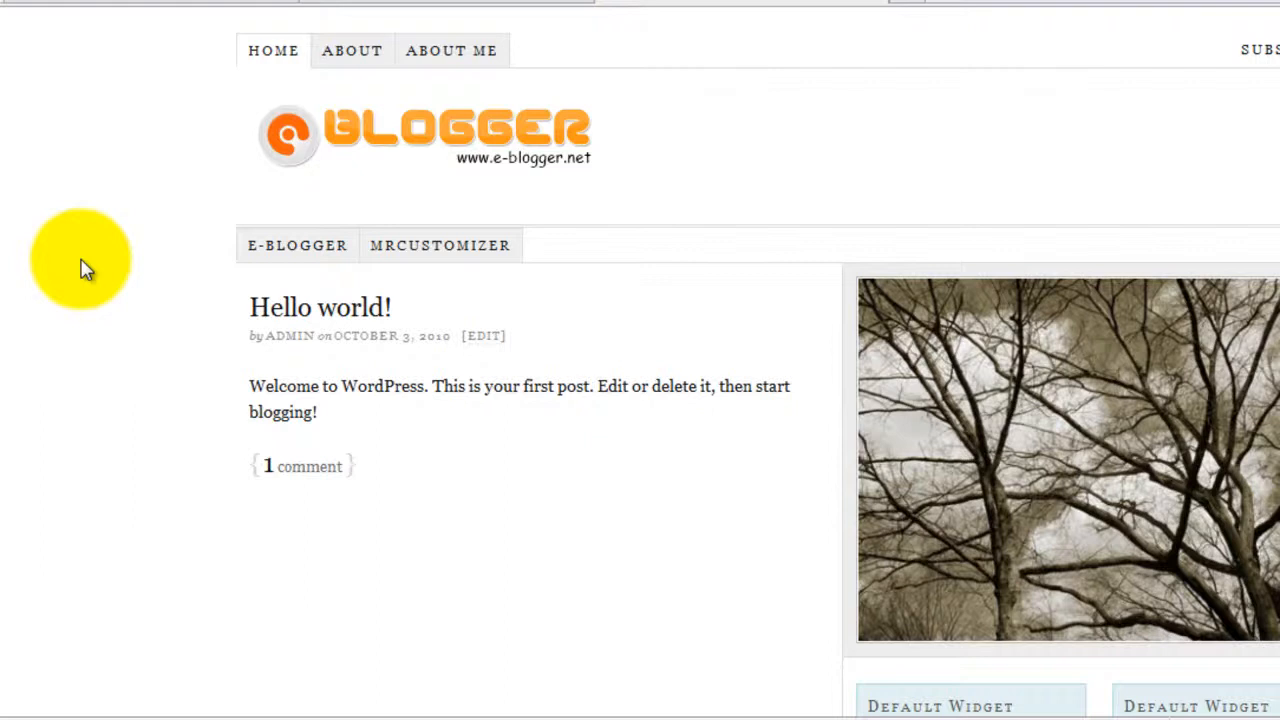
scroll("down", 3)
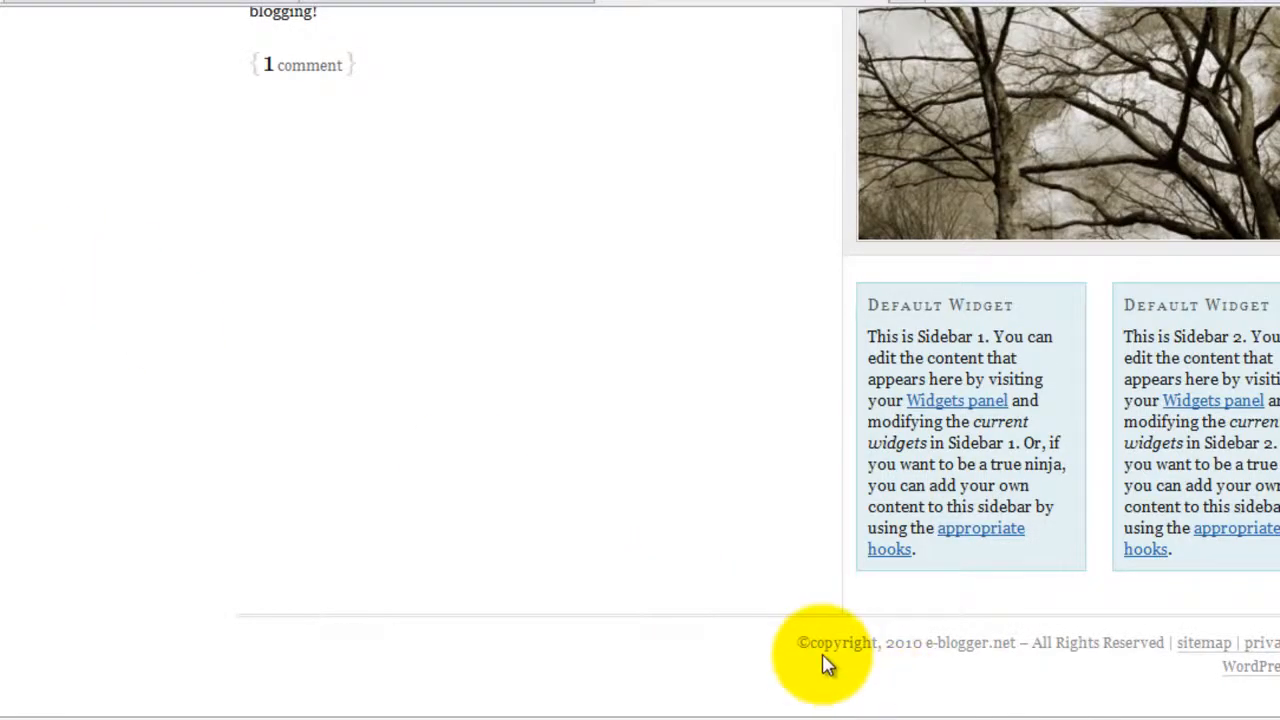
mouse_move(840, 650)
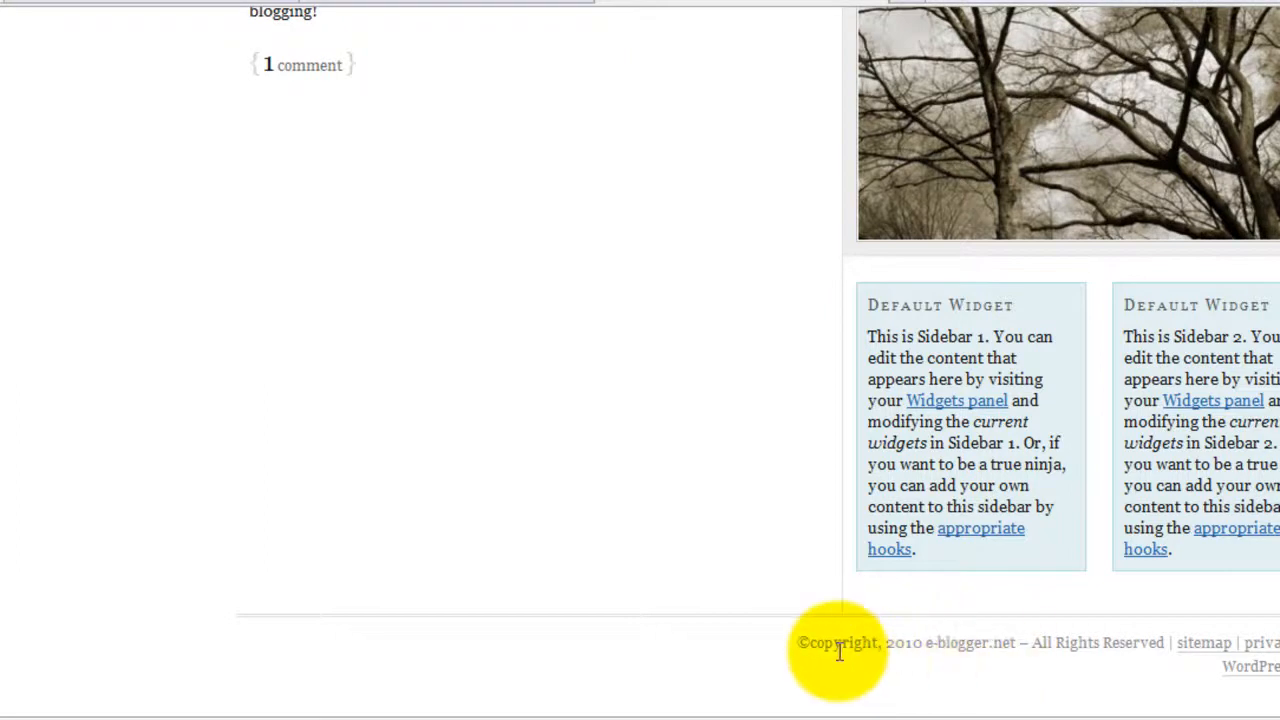
mouse_move(1090, 644)
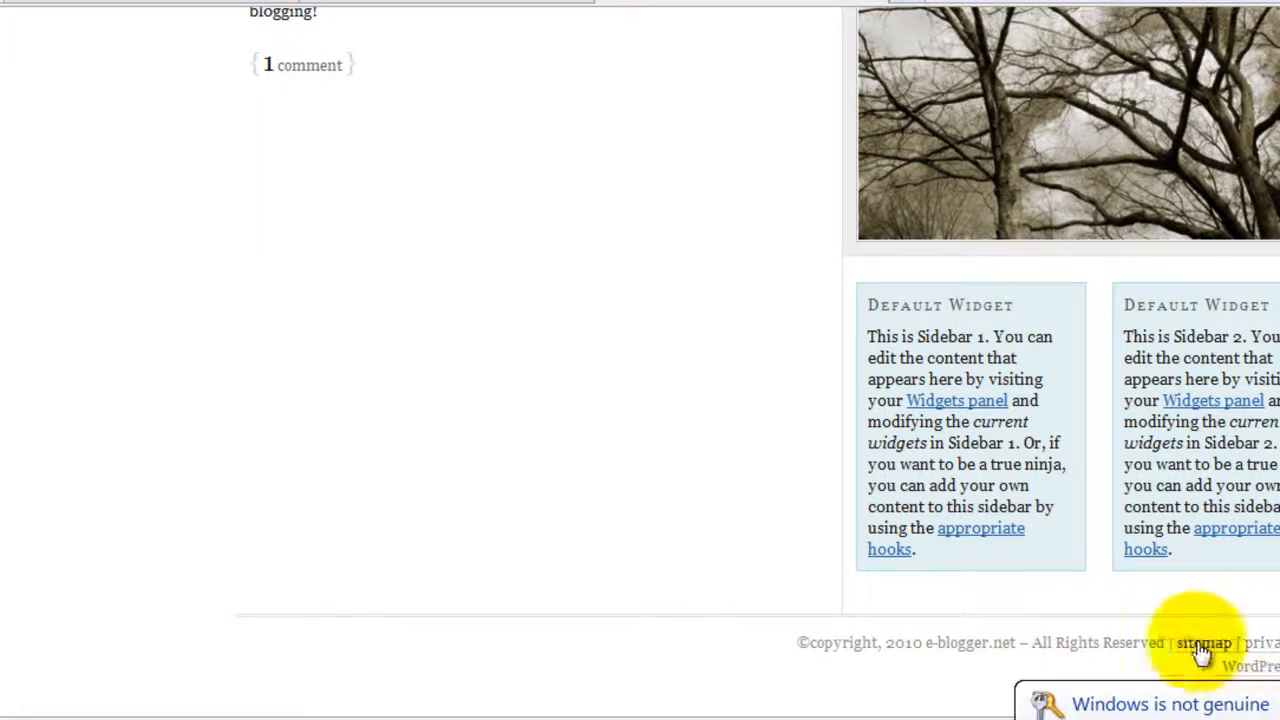
scroll("up", 3)
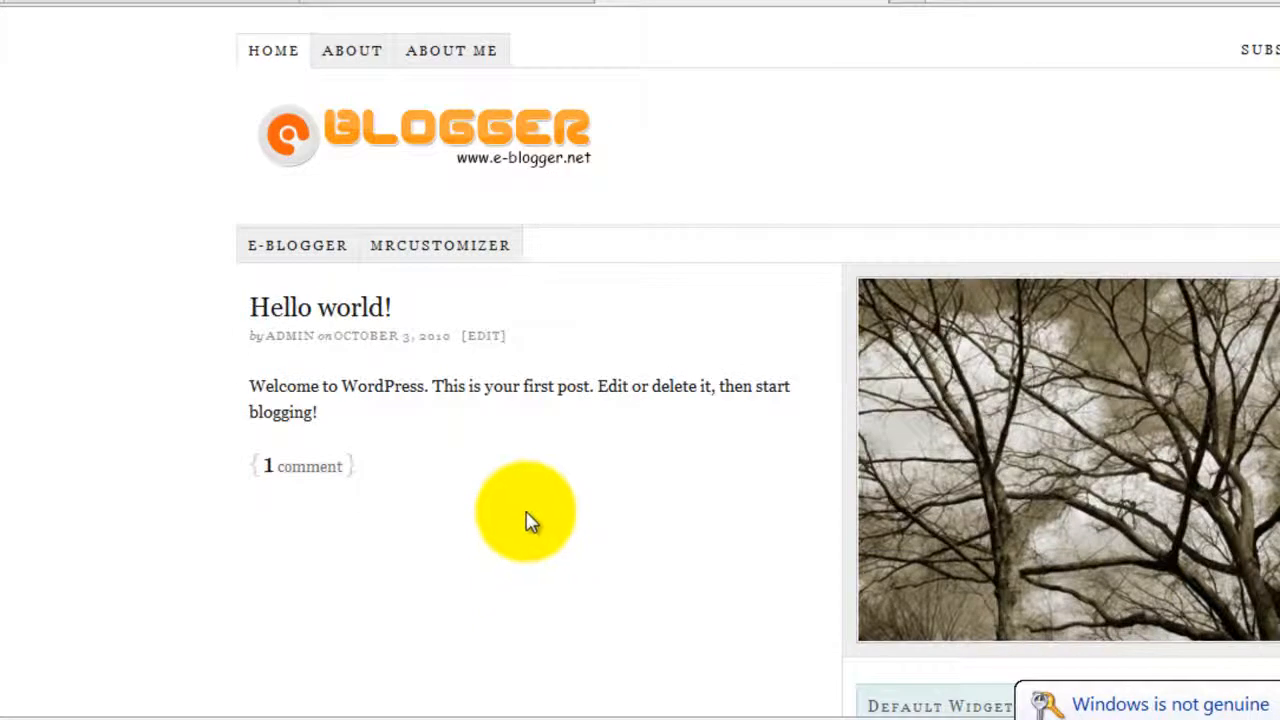